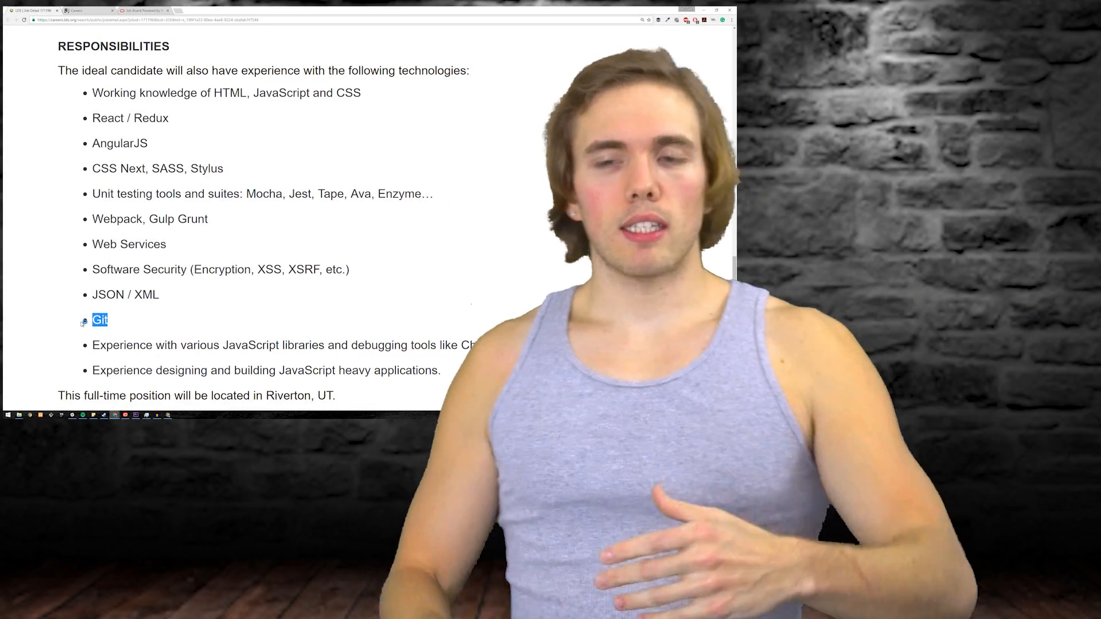
Step: Switch from the Chrome job posting to the Git Bash terminal window
click(86, 10)
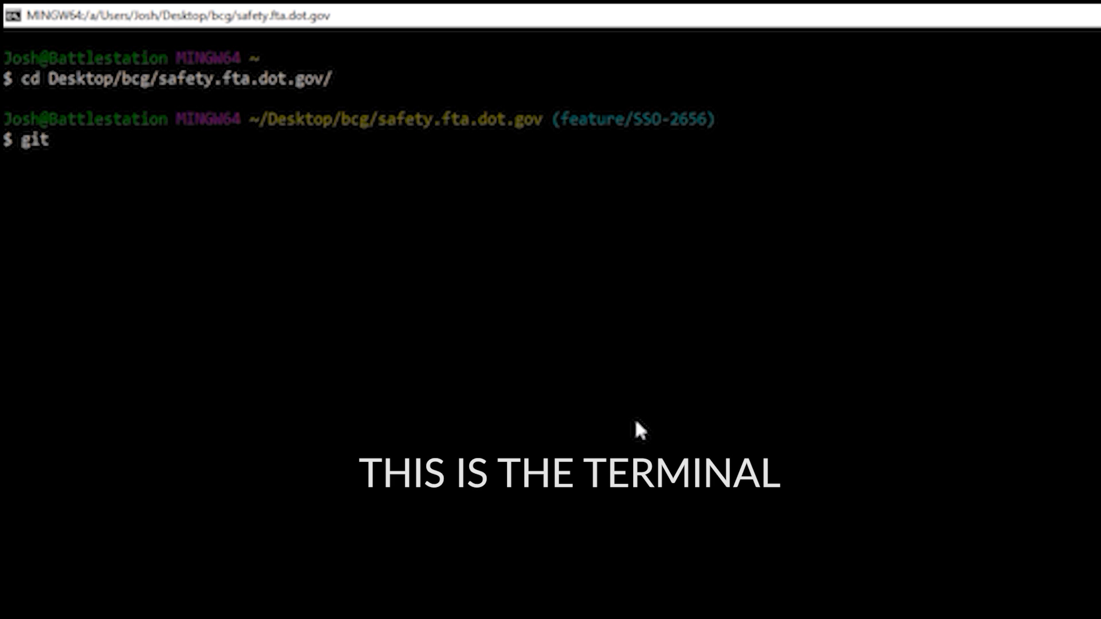
Step: Run git for its help summary, list branches, and stage every file with git add *
key(Enter)
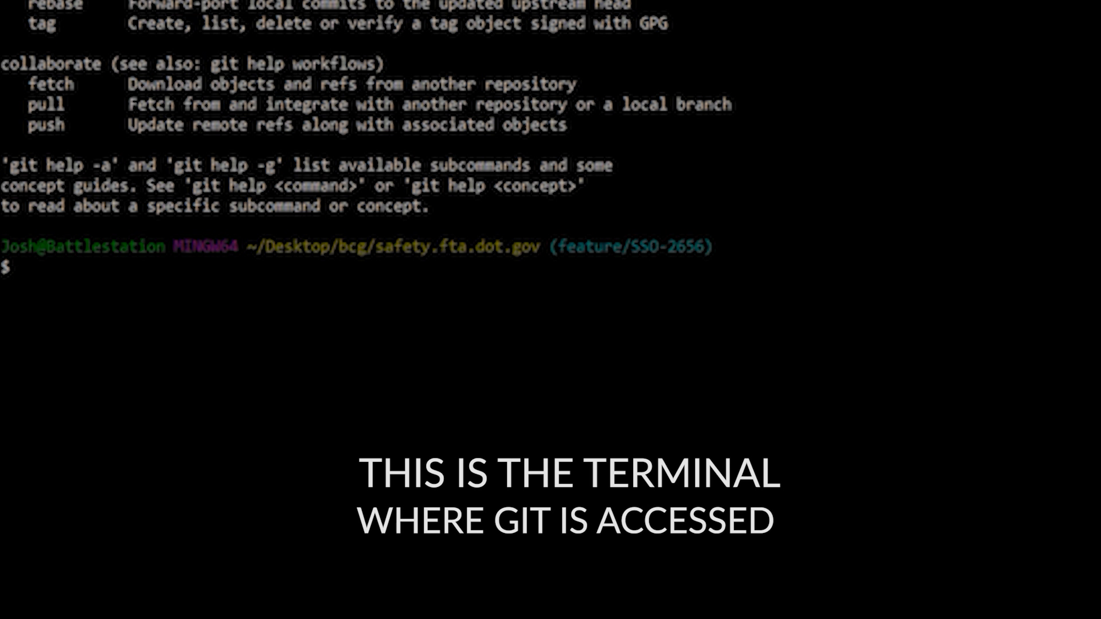
text(git branch)
text(git a)
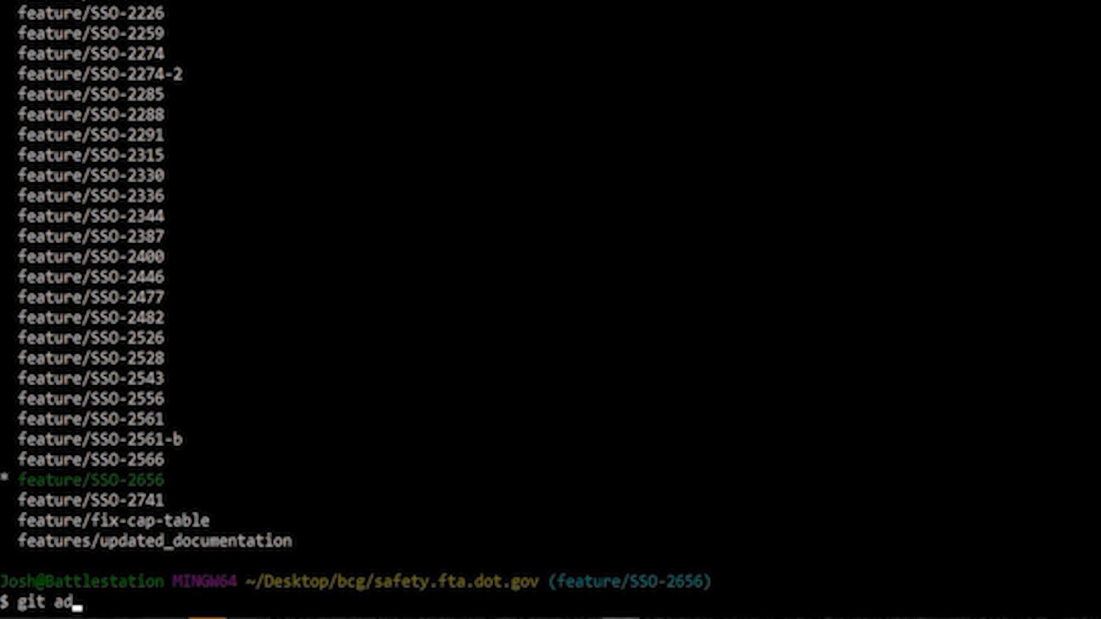
text(d *)
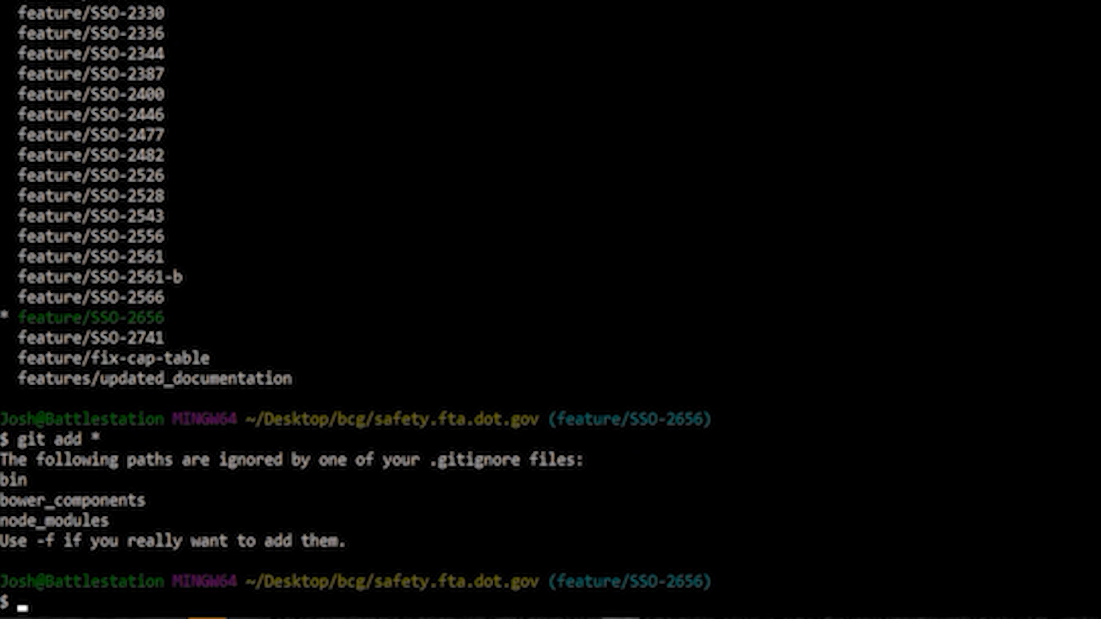
Step: Begin a commit with git commit -m and a quoted message on feature/SSO-2656
text(git commi)
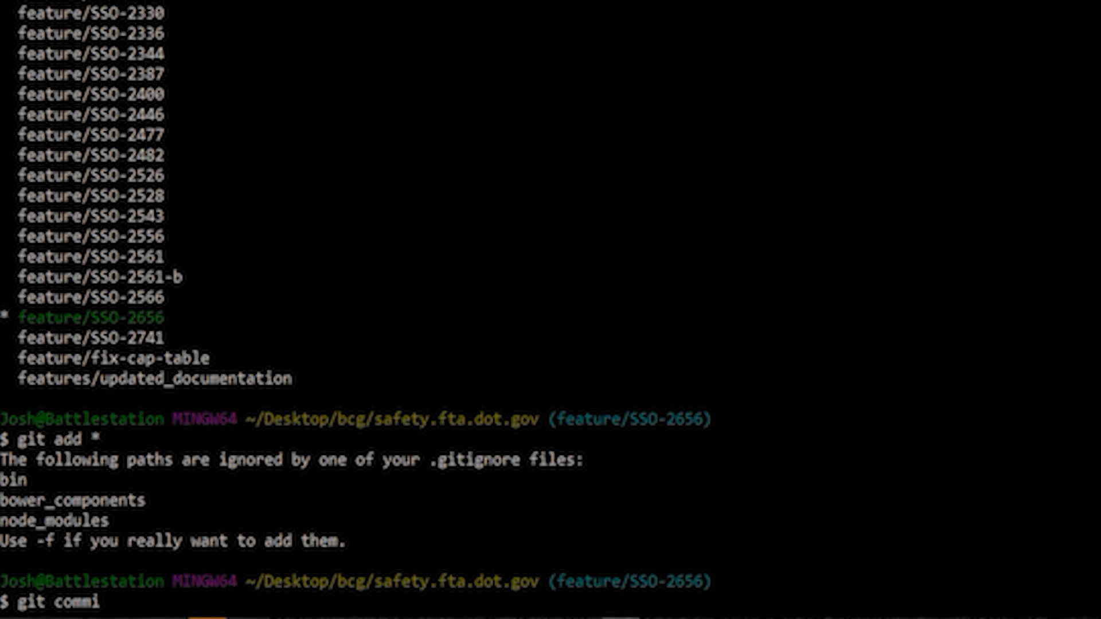
text(t)
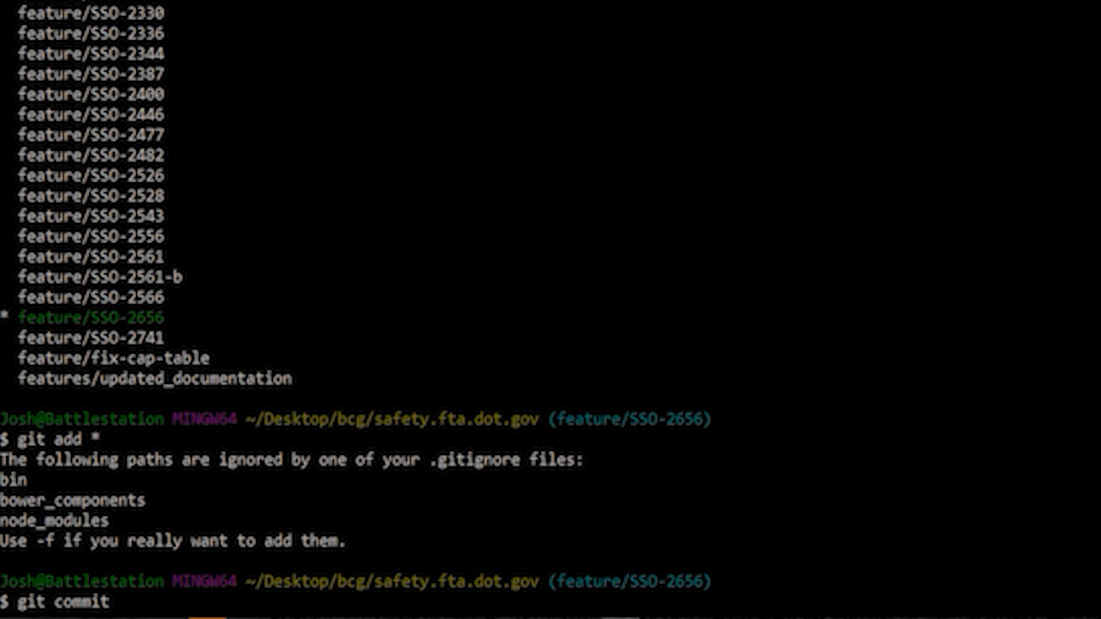
text(-m "h)
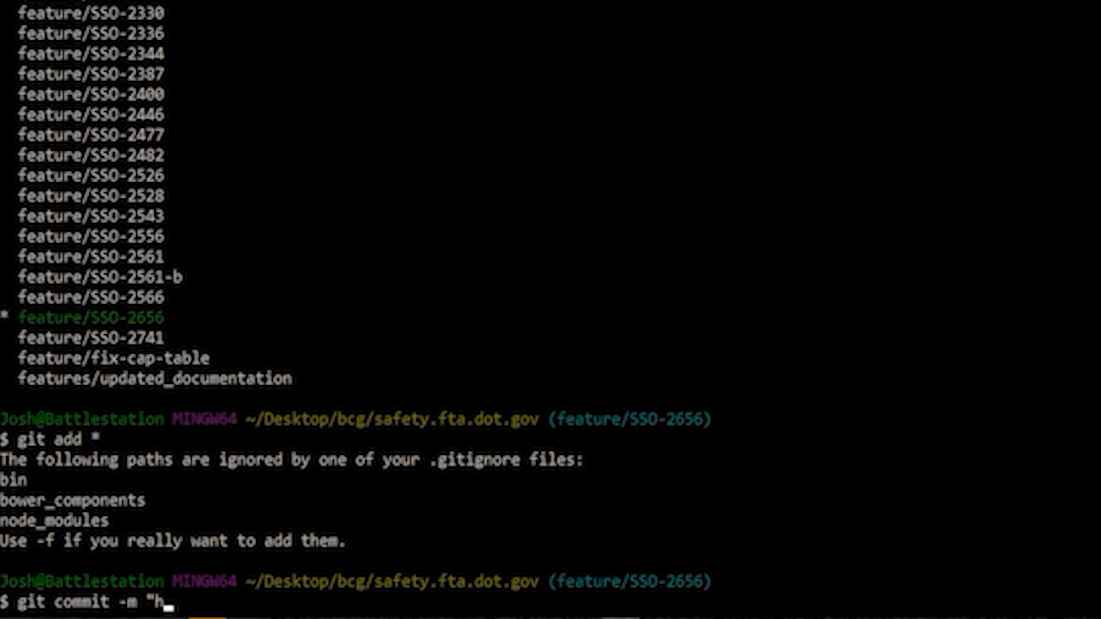
text(yu)
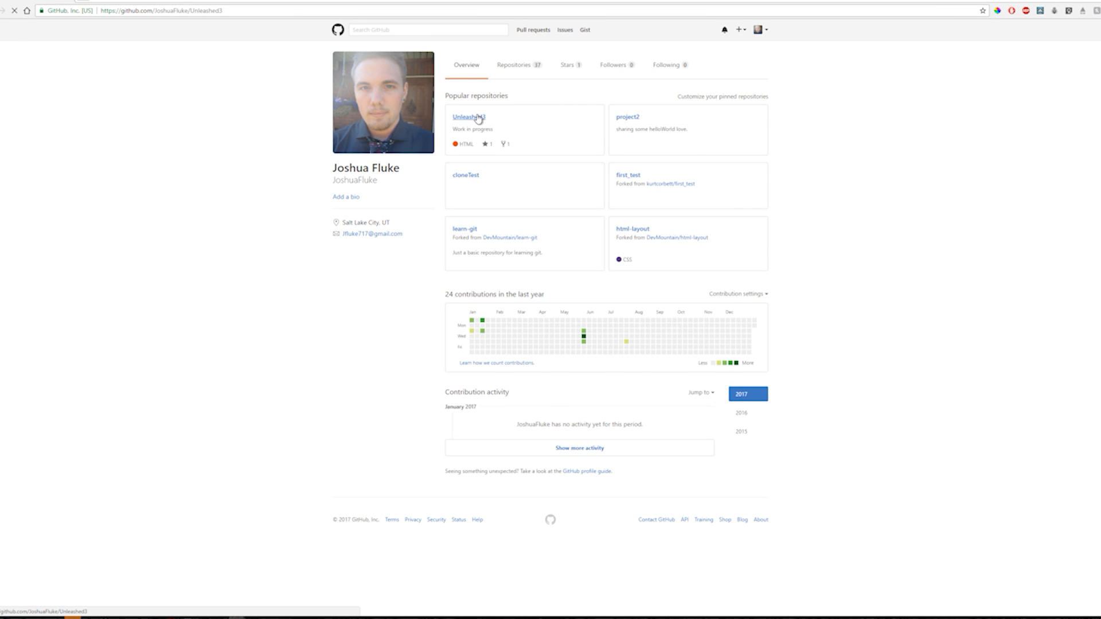
Step: Show the account's Repositories list on the GitHub profile, ready to add a new one
click(468, 116)
text(Whatever)
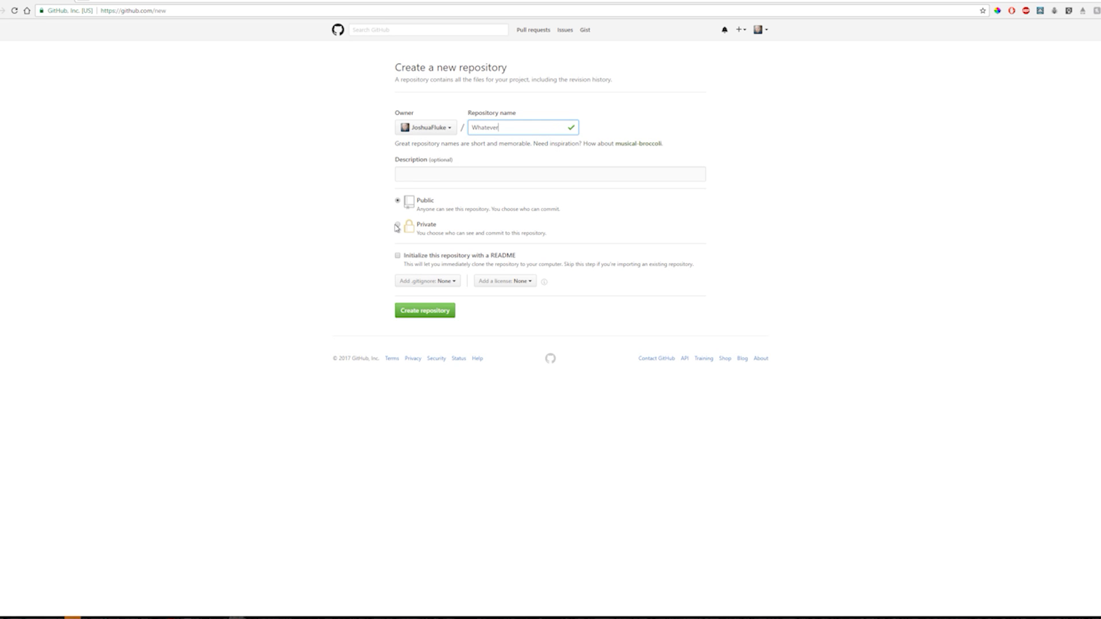
click(397, 225)
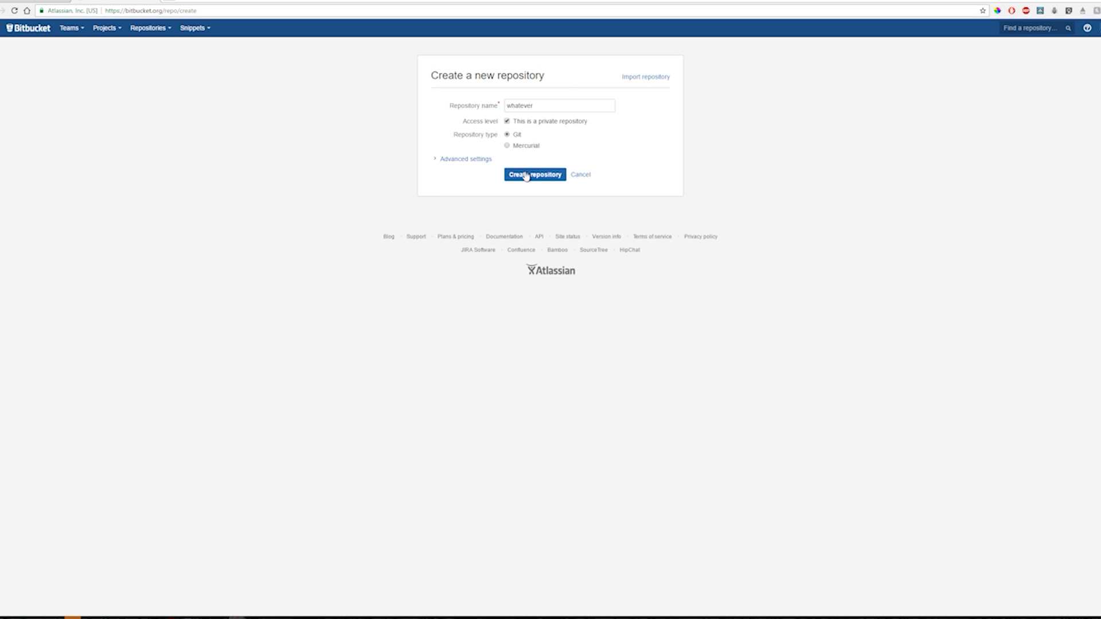
mouse_move(653, 250)
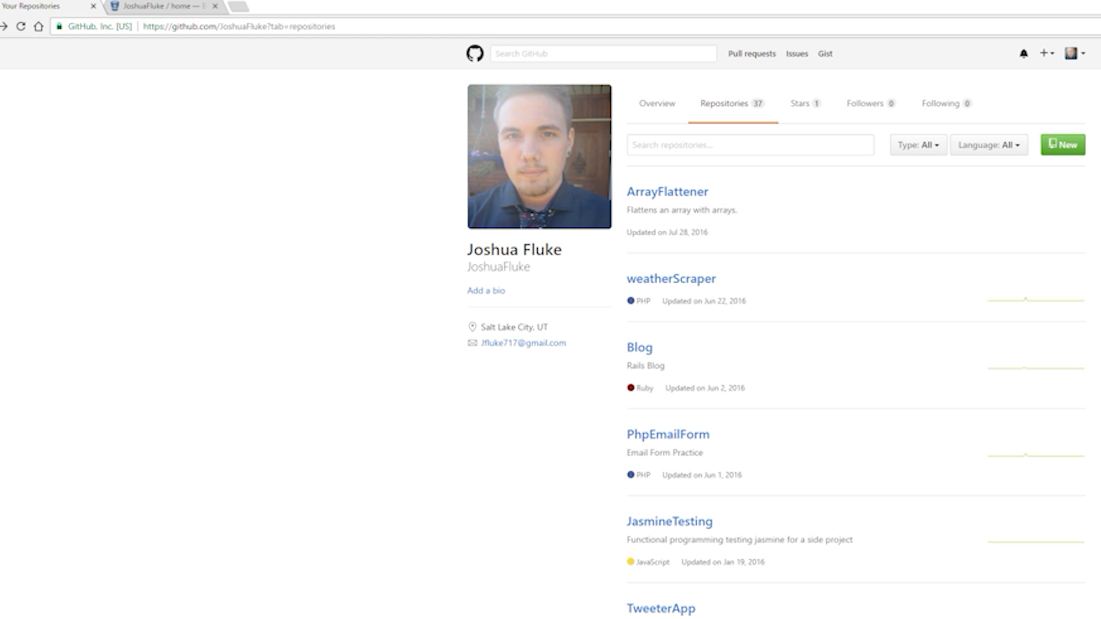
Step: Start a new repository and name it whatever-you-want
click(1064, 144)
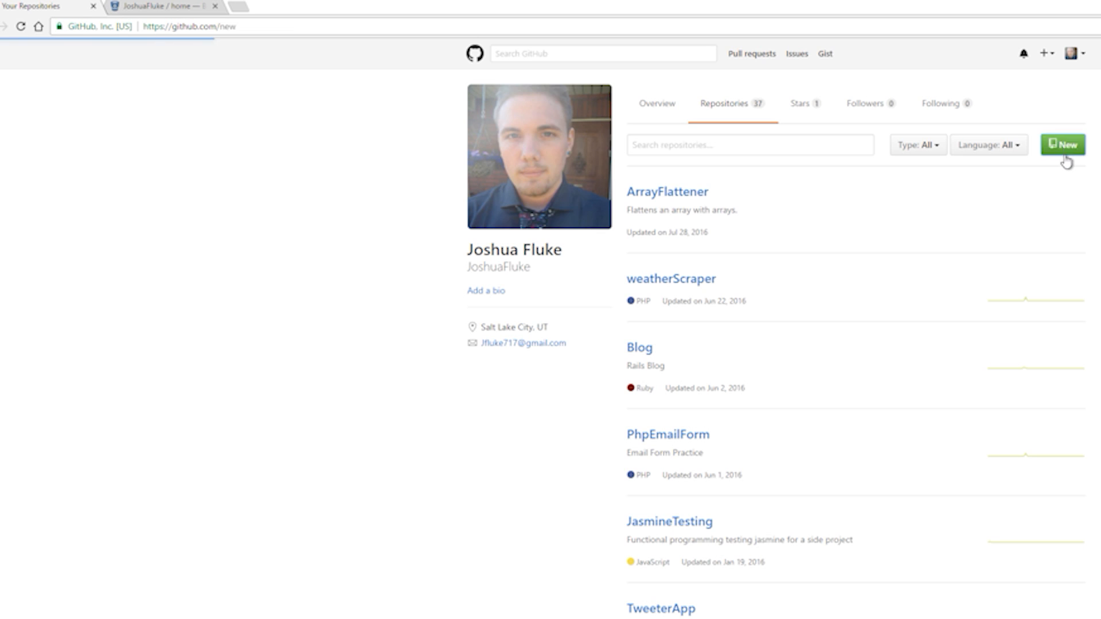
click(1068, 145)
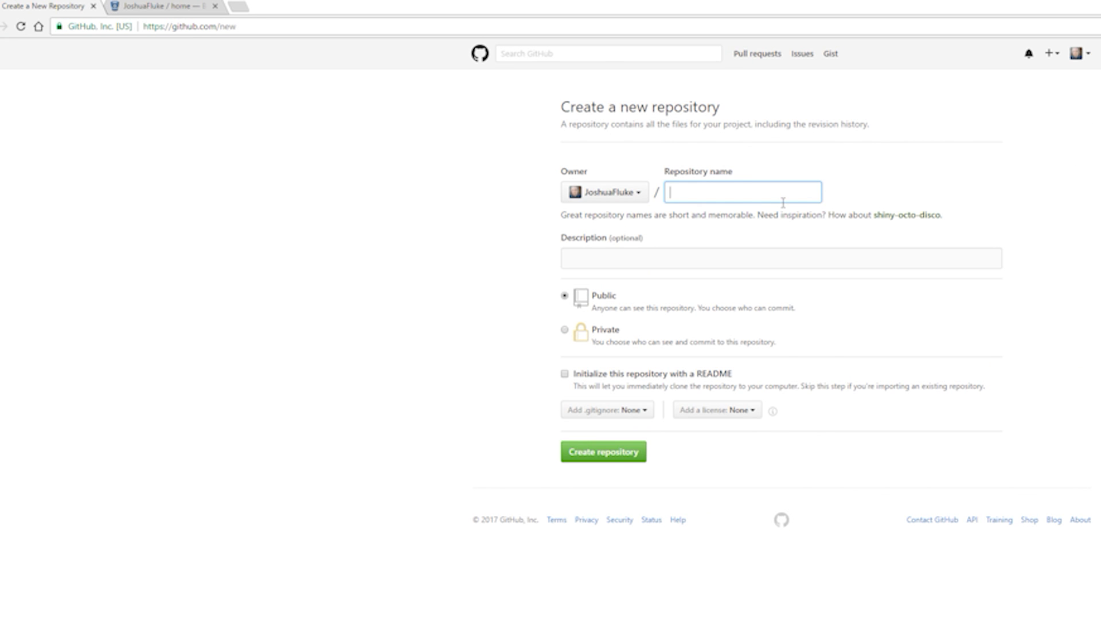
text(whatever)
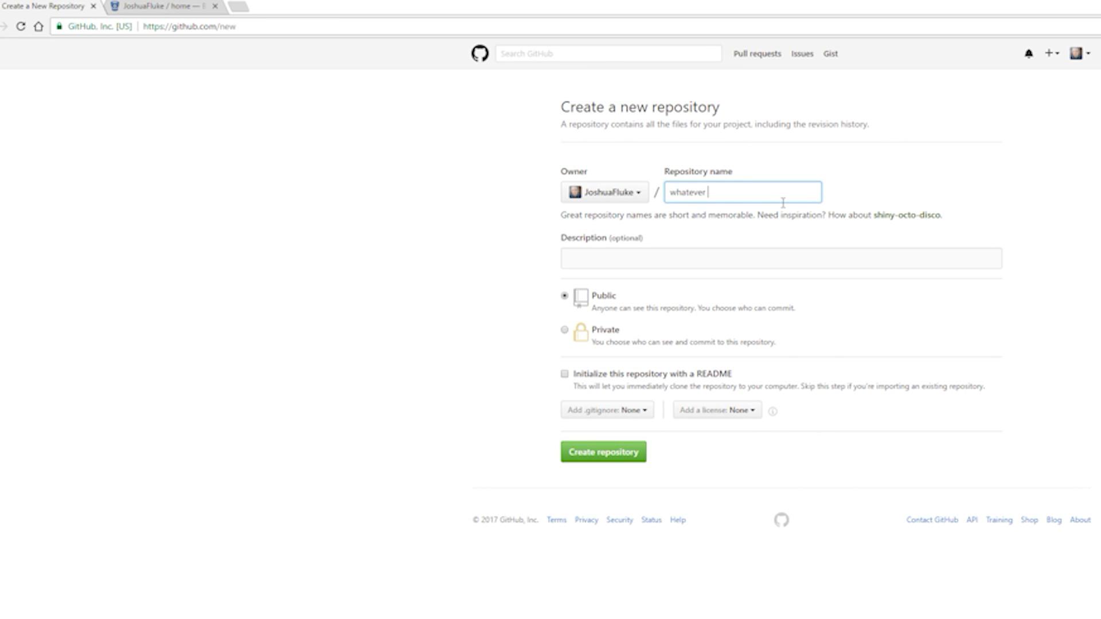
text(-)
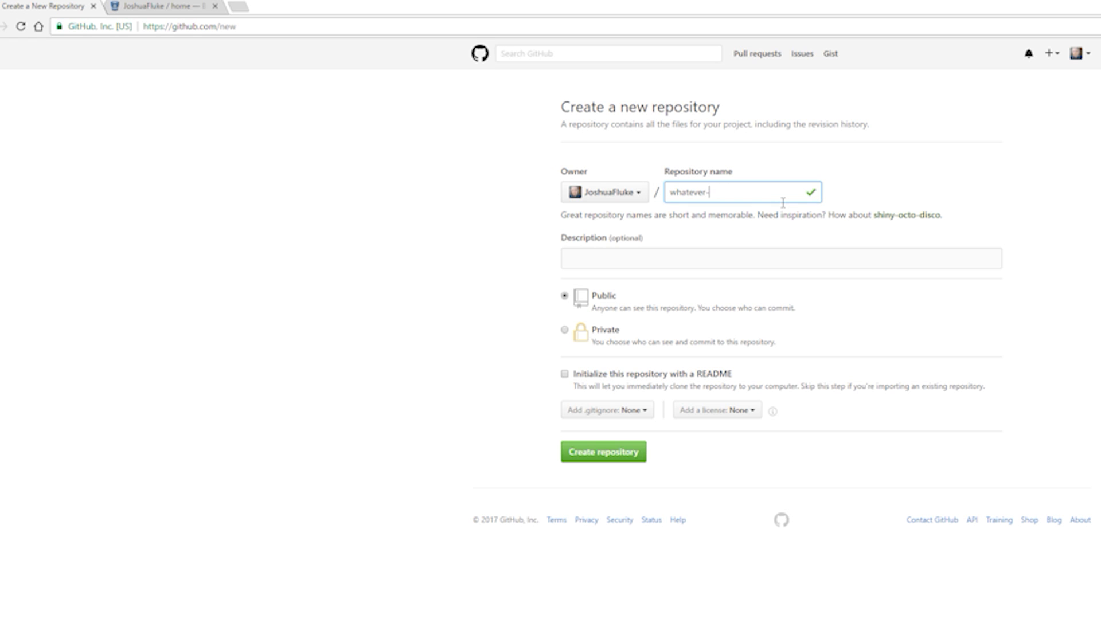
text(you-want)
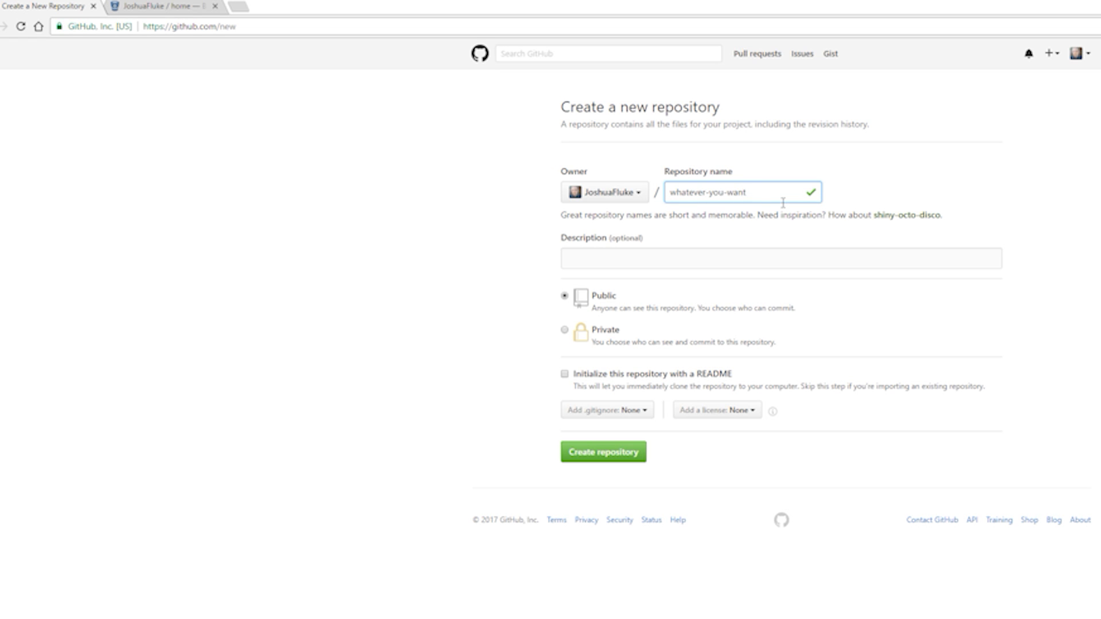
mouse_move(639, 387)
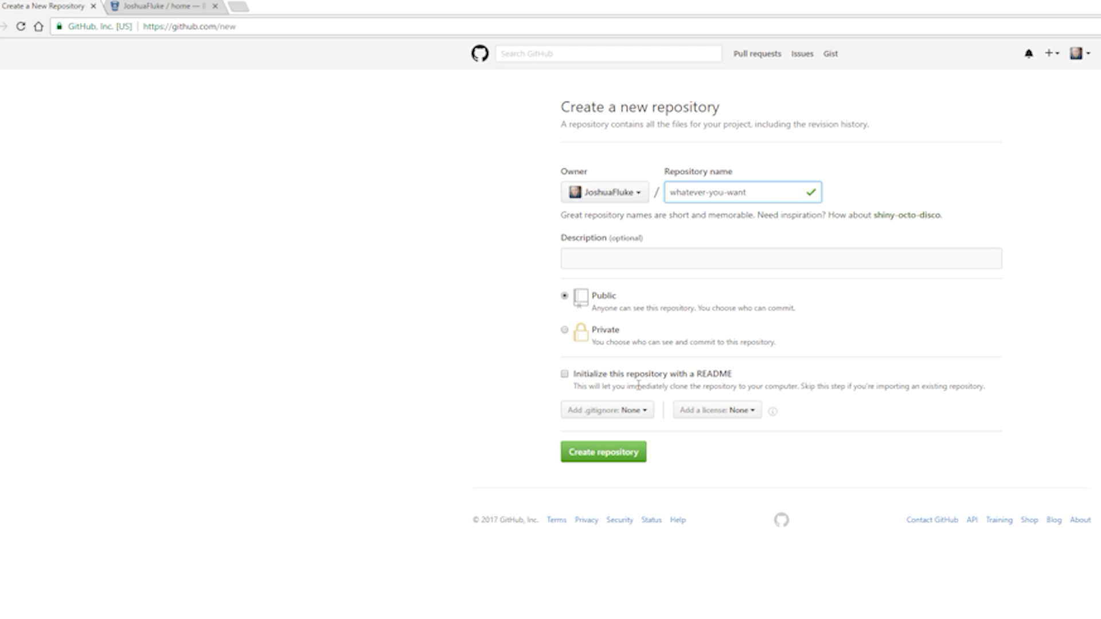
mouse_move(620, 445)
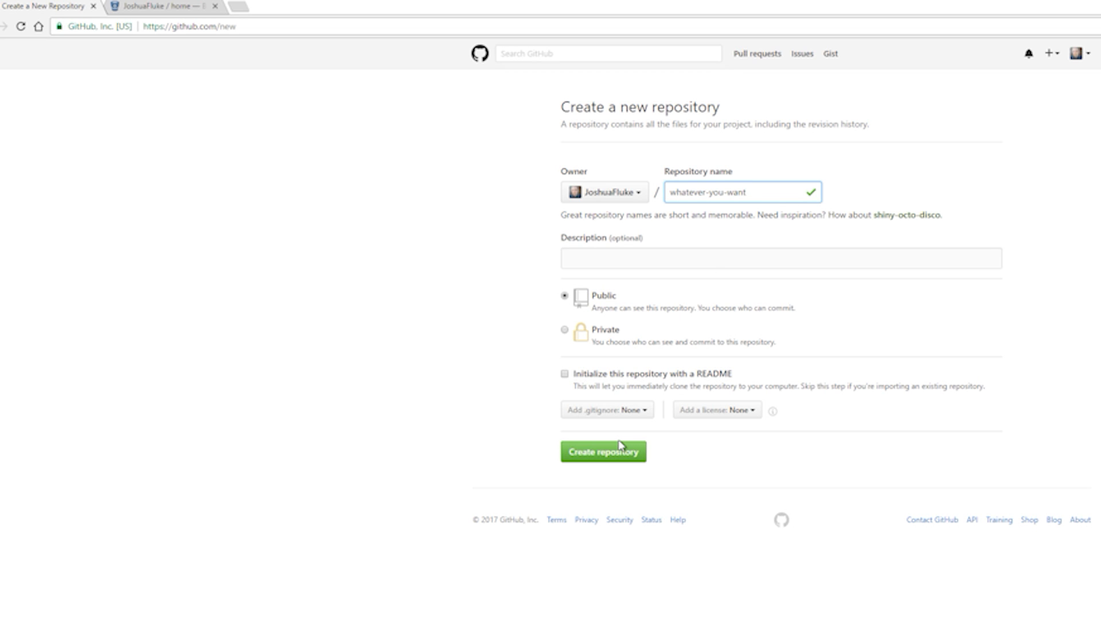
mouse_move(619, 441)
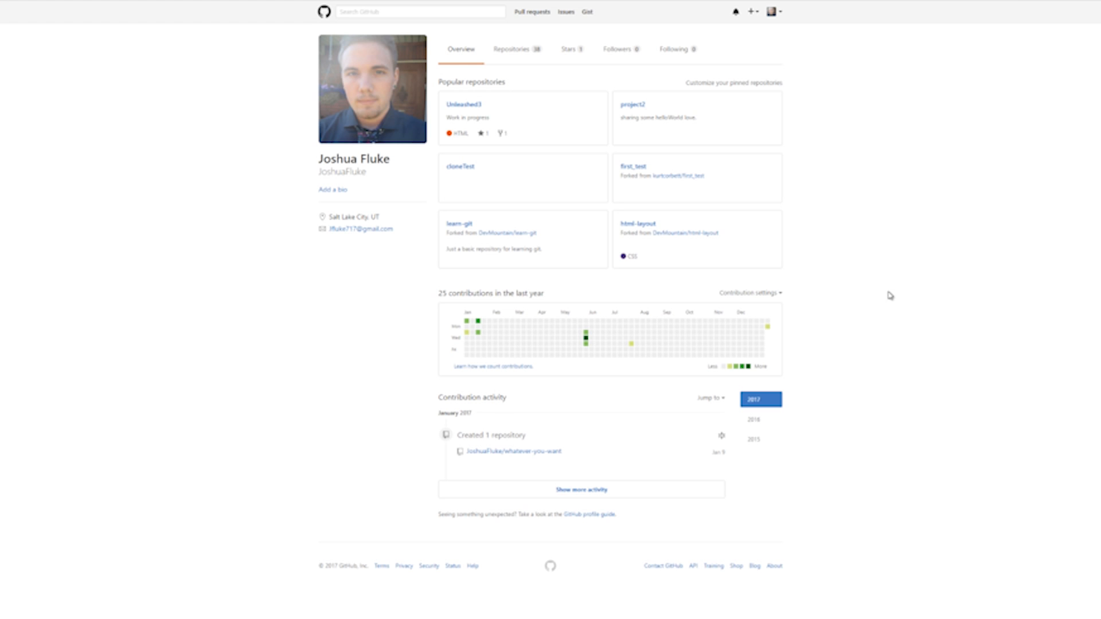
Step: Create the public whatever-you-want repository under the account
click(631, 104)
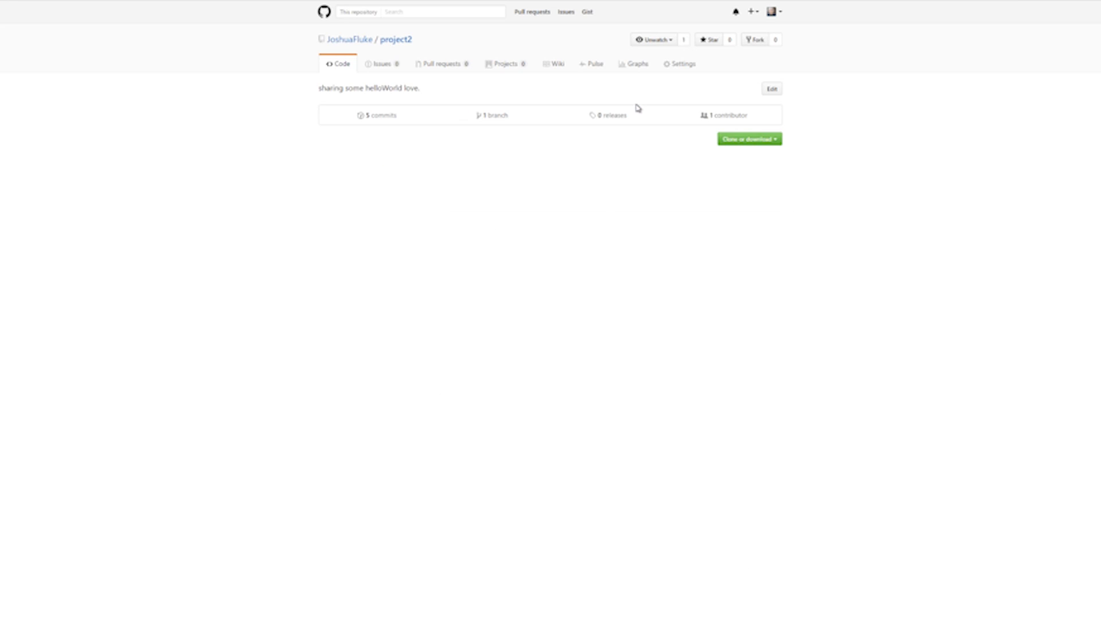
click(749, 139)
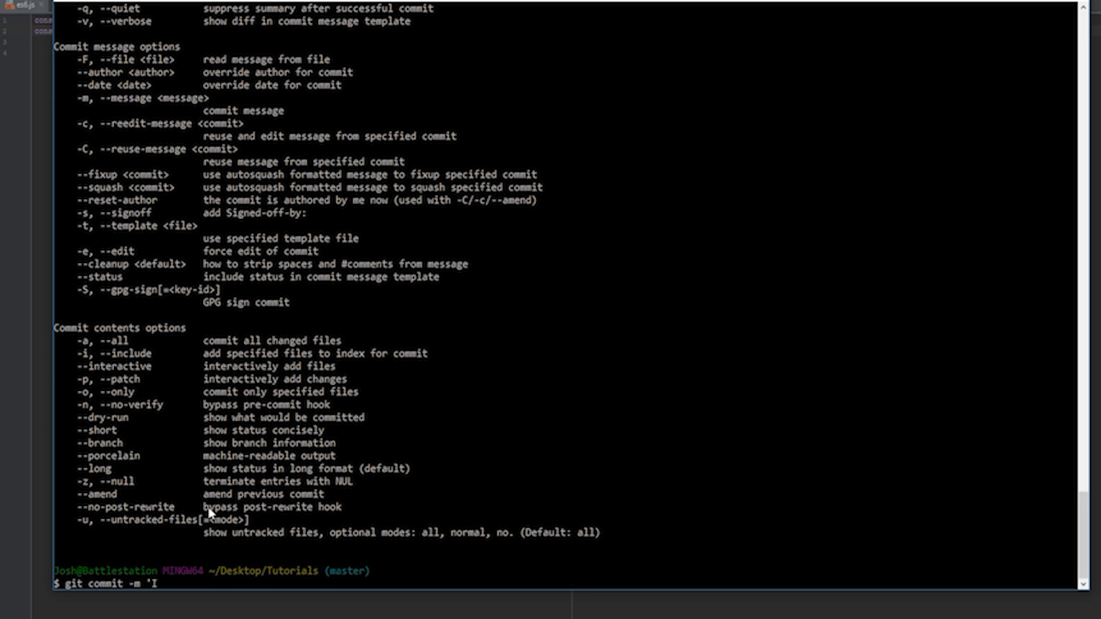
Step: Type the commit message 'I think I might have broken everything, but i fix'
text(think I might have broken everything')
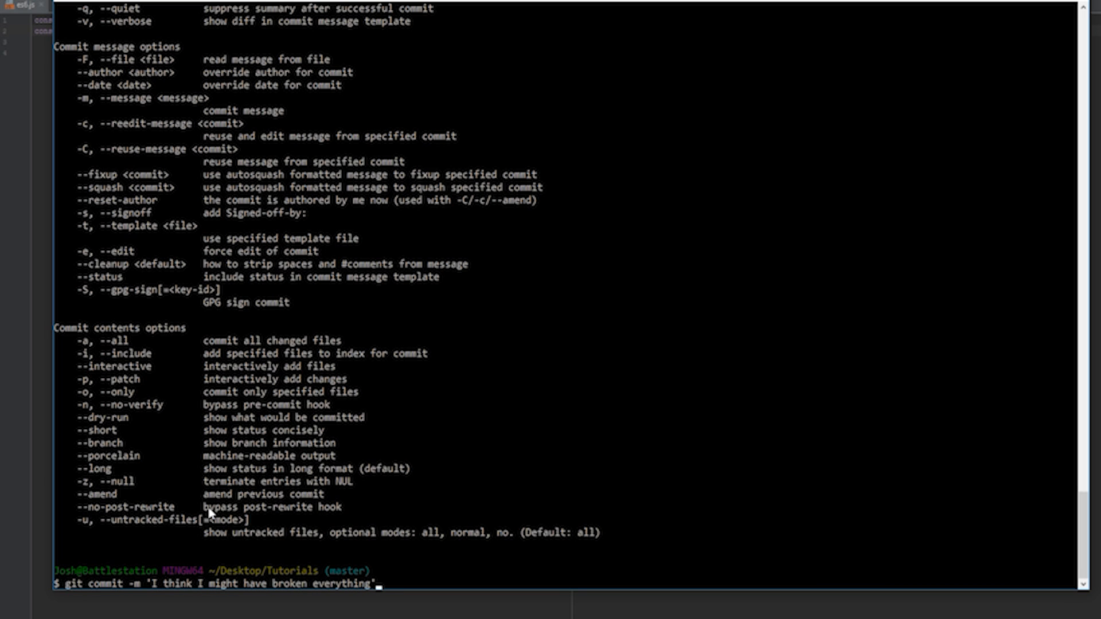
text(, but i fix)
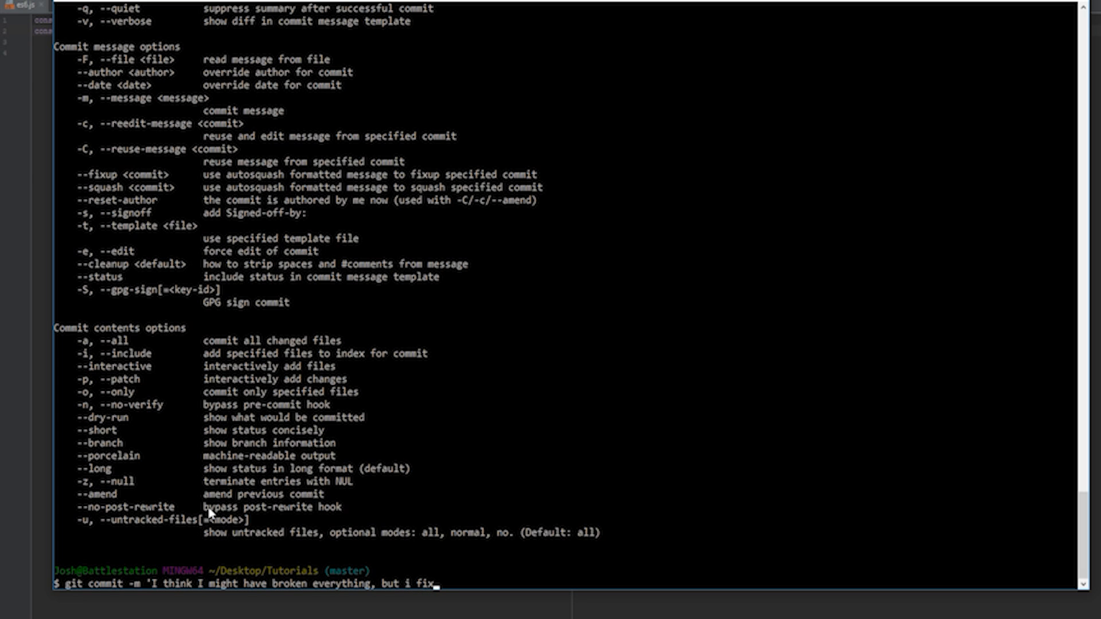